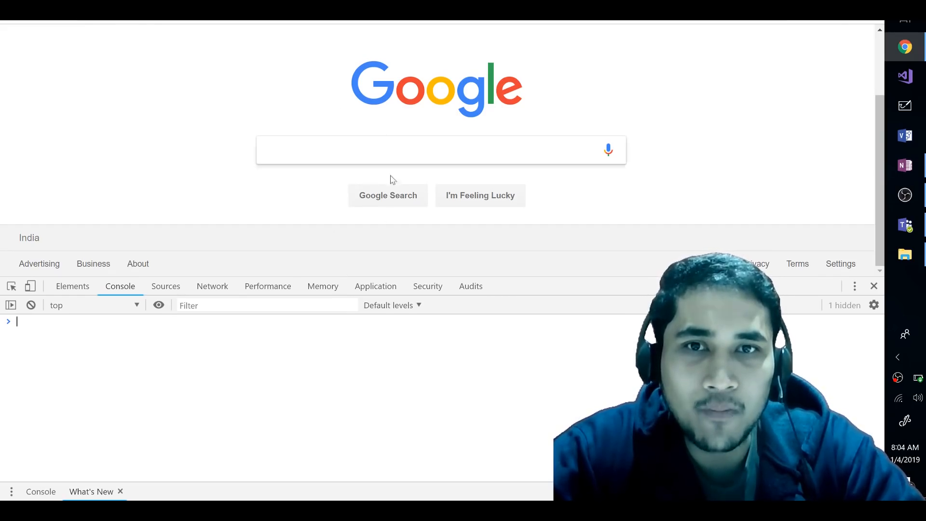
mouse_move(400, 36)
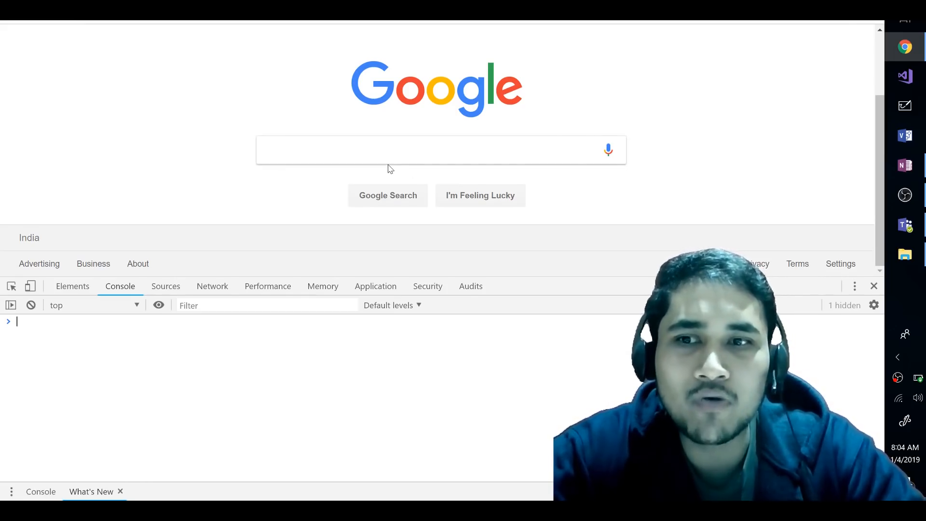
- Run a console loop setting every input's value to "Rachit", then dismiss DevTools
text(for(var i = 0; i < inputs.length; i++) inputs[i].value = "Rachit")
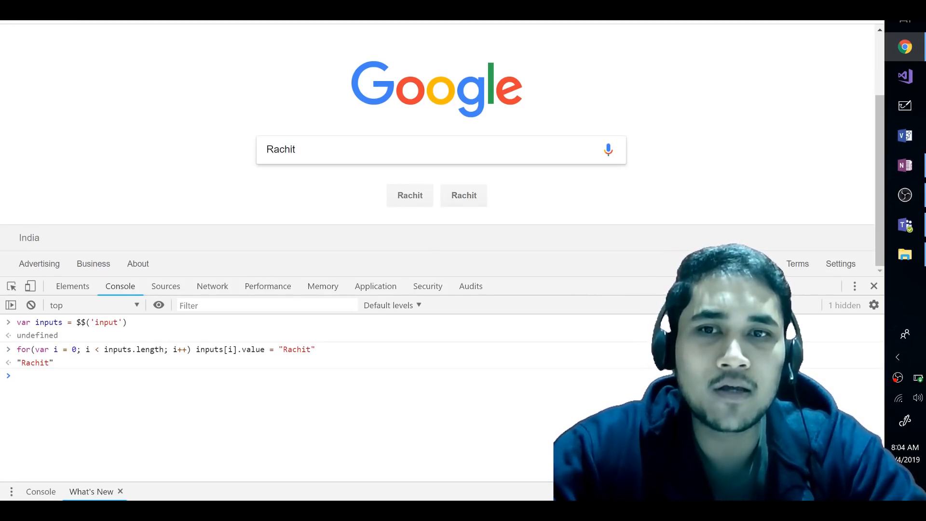
mouse_move(464, 195)
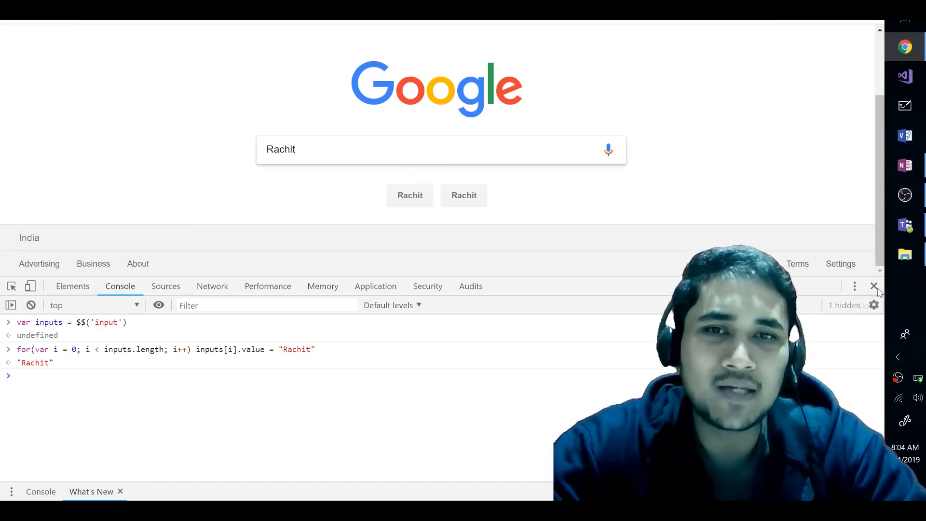
click(875, 286)
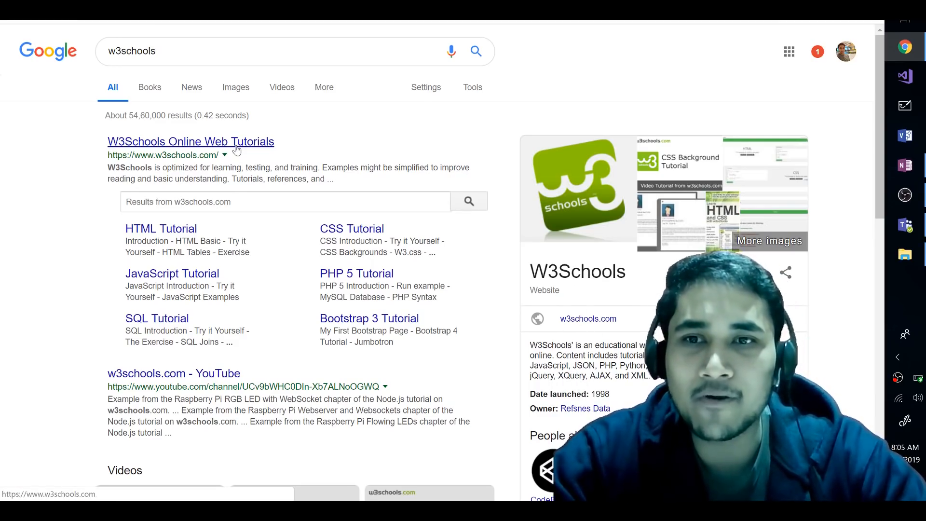
- Visit the W3Schools Online Web Tutorials result and skim its HTML and CSS examples
click(190, 141)
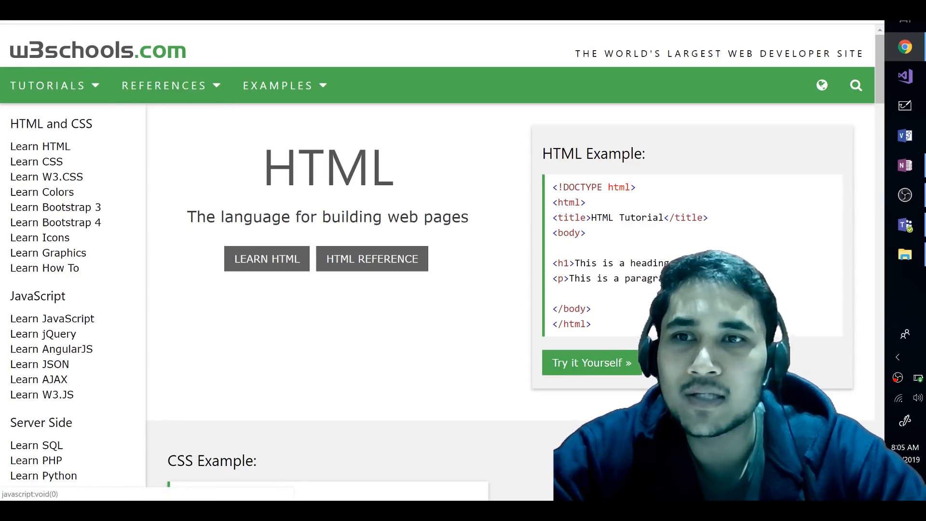
scroll(down, 3)
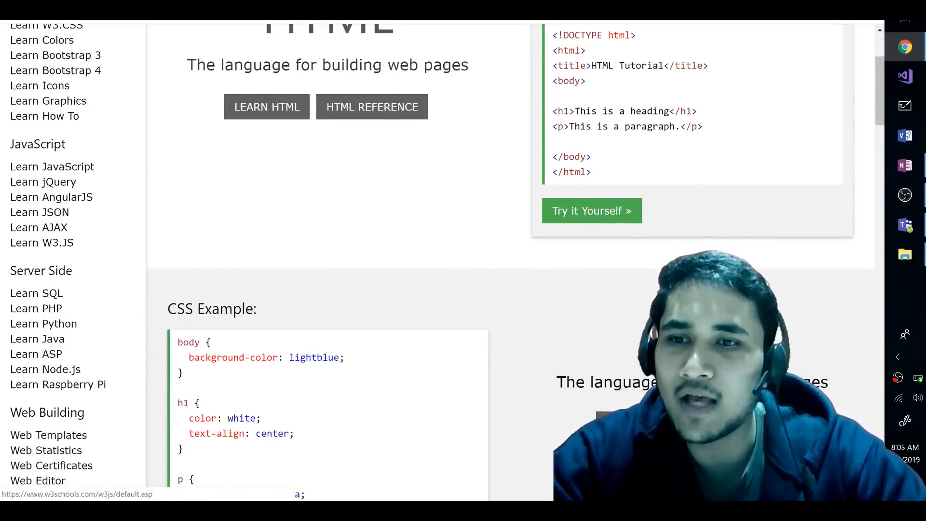
scroll(up, 3)
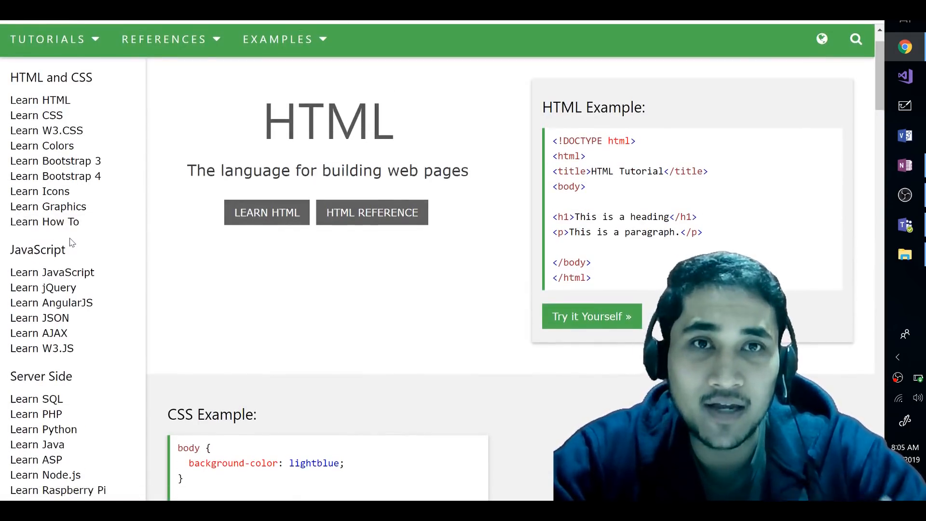
mouse_move(286, 289)
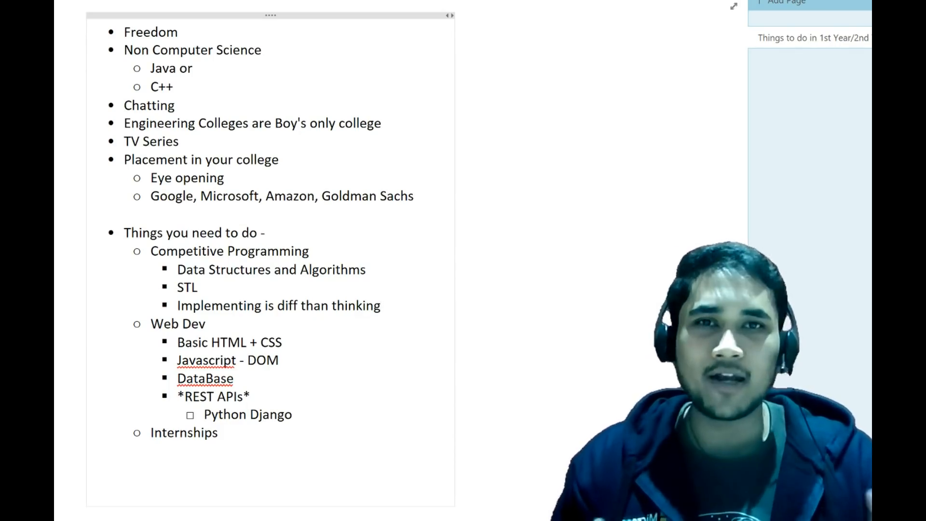
- Place the cursor at the end of the 'Implementing is diff than thinking' bullet in OneNote
click(381, 306)
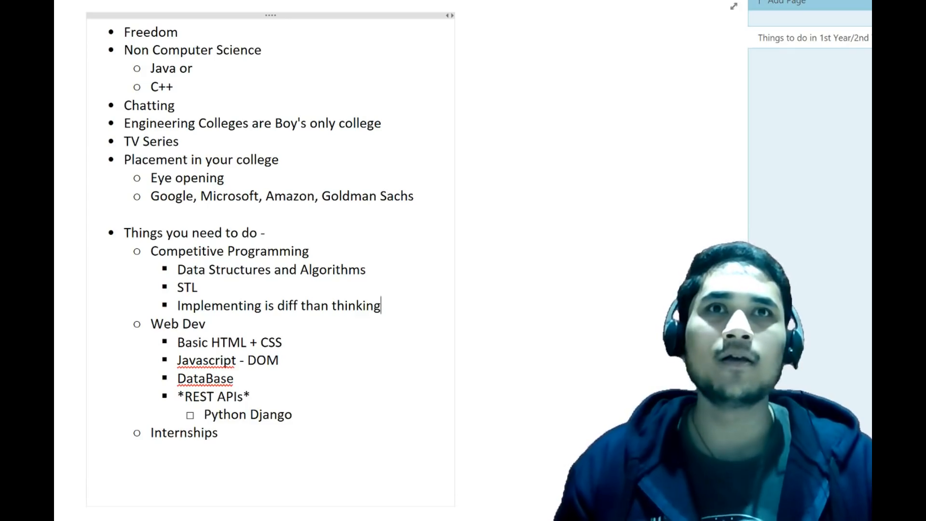